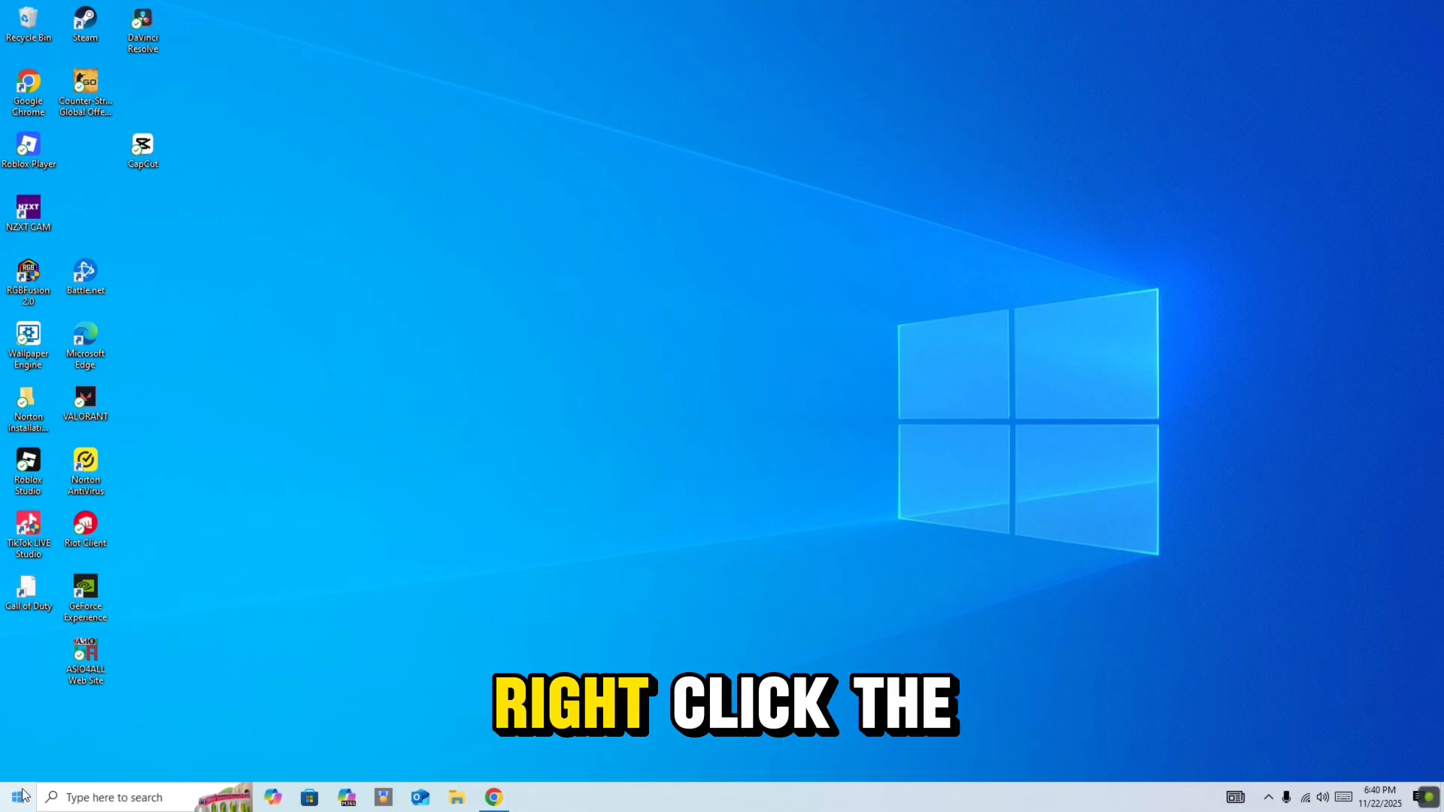
Open the Start button's quick-link menu of system tools.
right_click(17, 797)
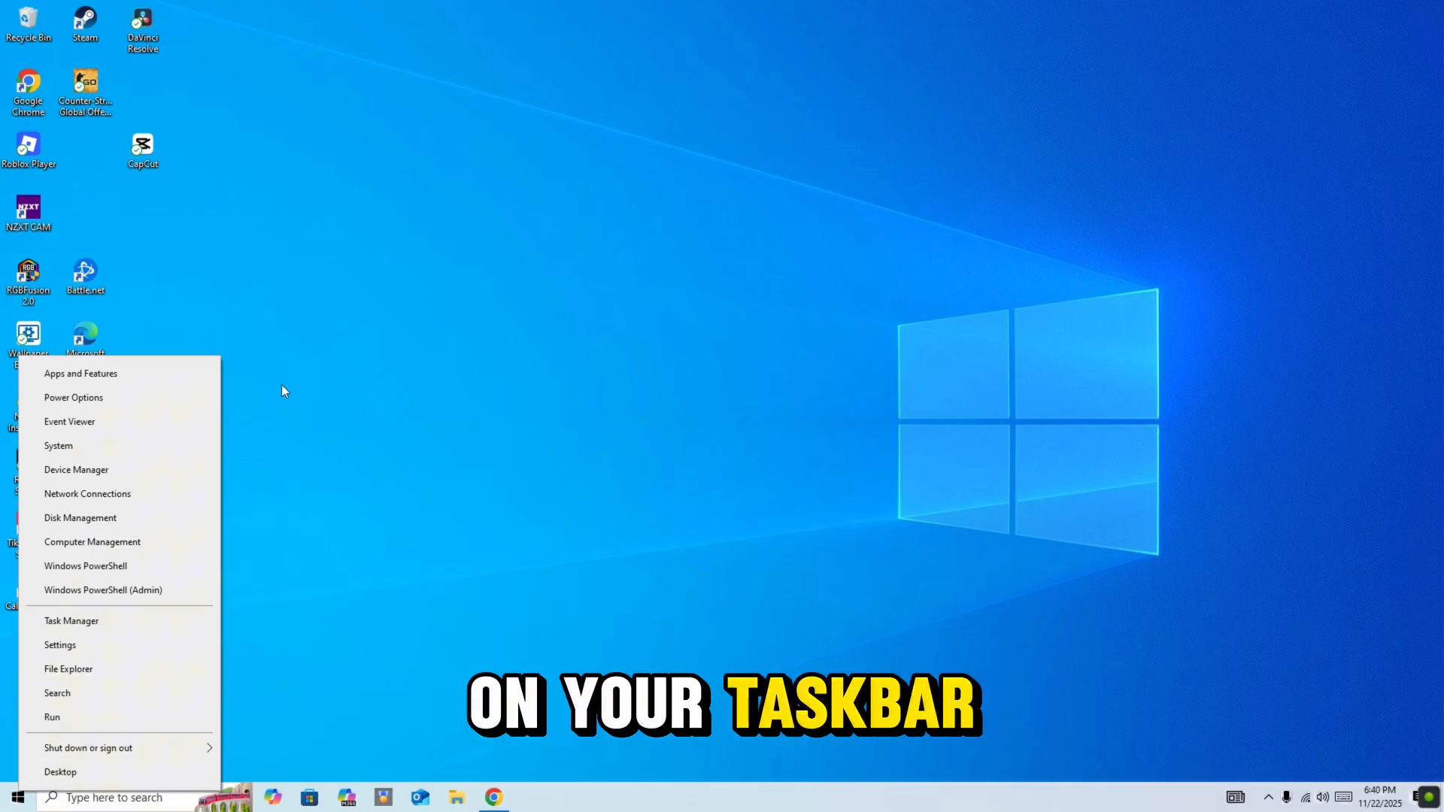
mouse_move(117, 385)
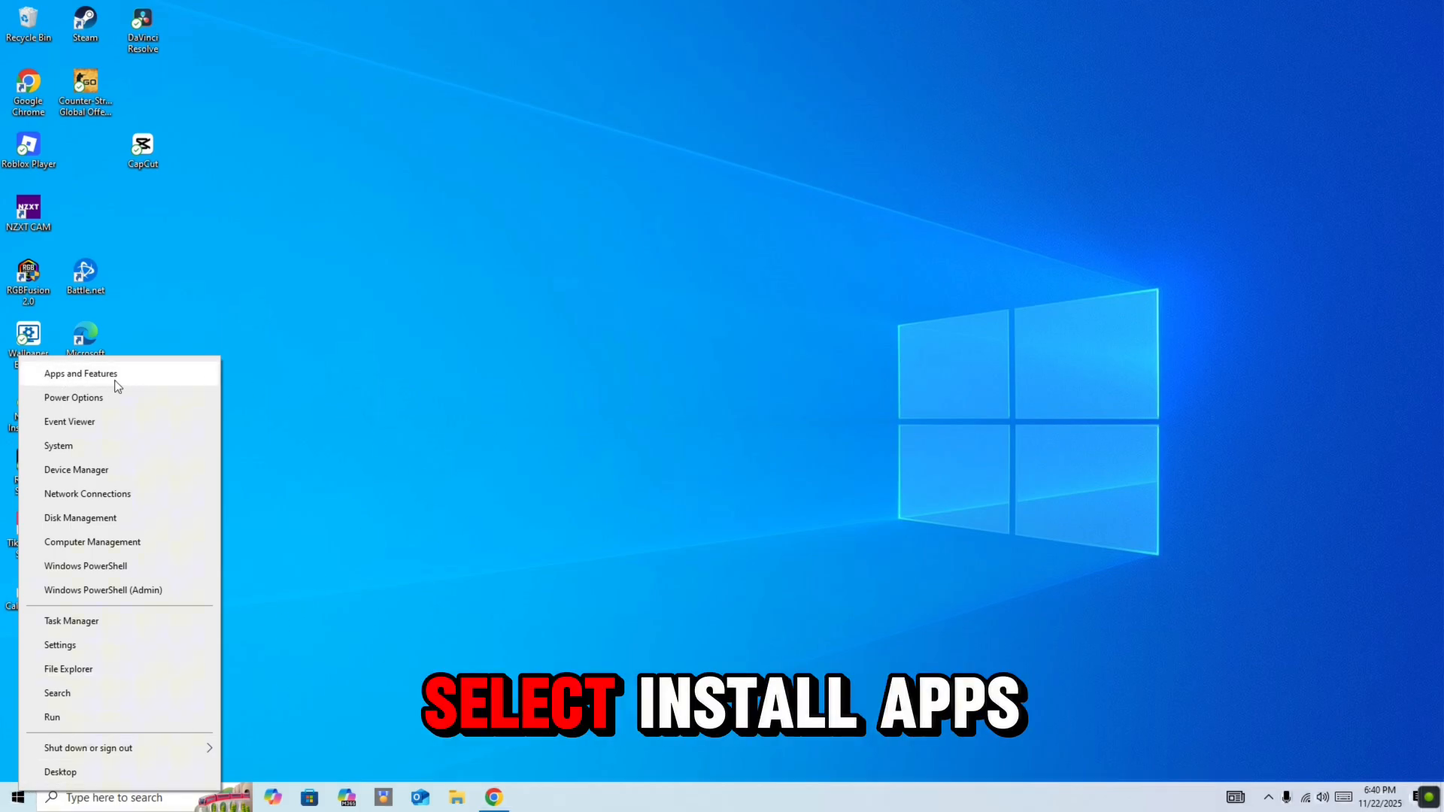
Open Apps & features, search the app list for 'face', then click the taskbar search box.
click(82, 373)
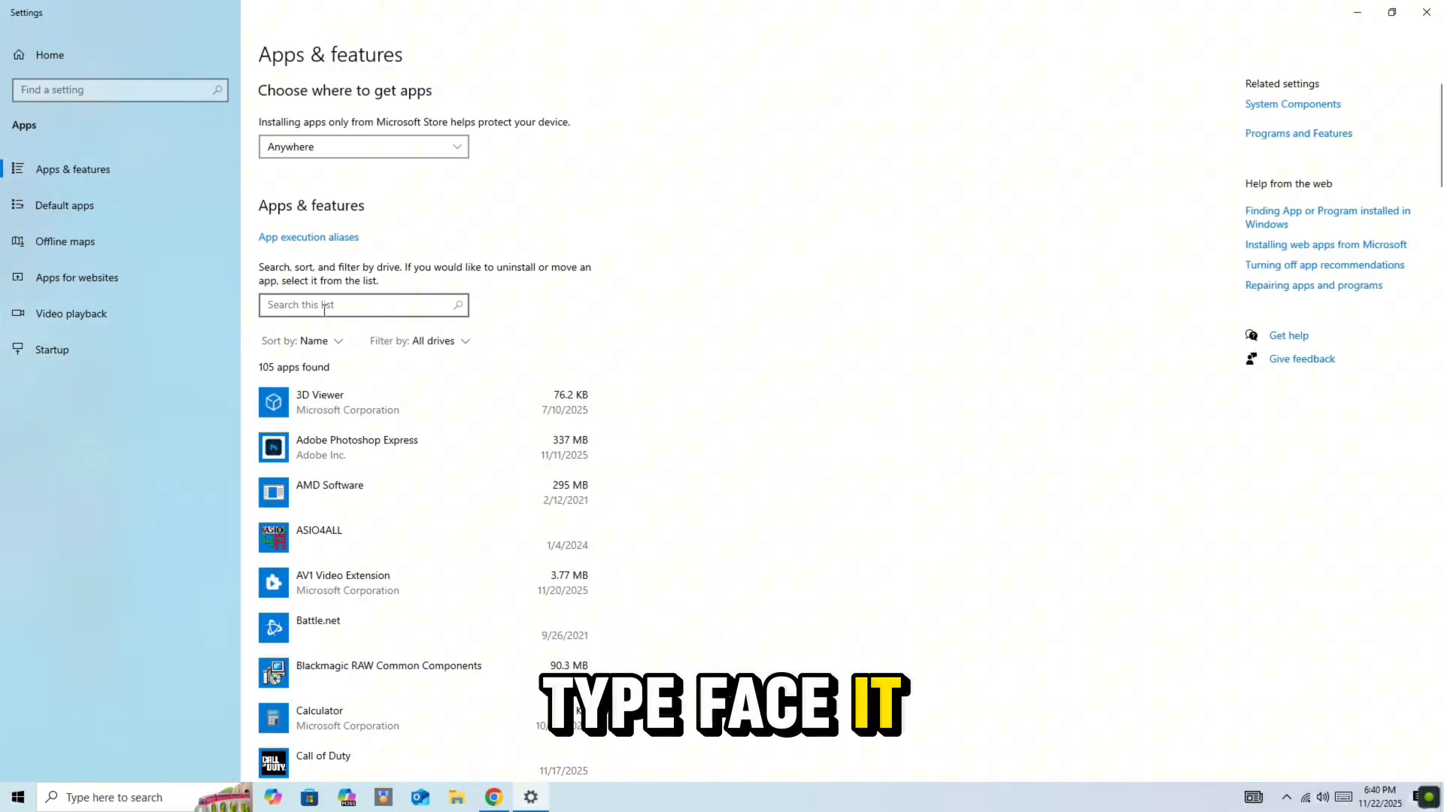
text(face)
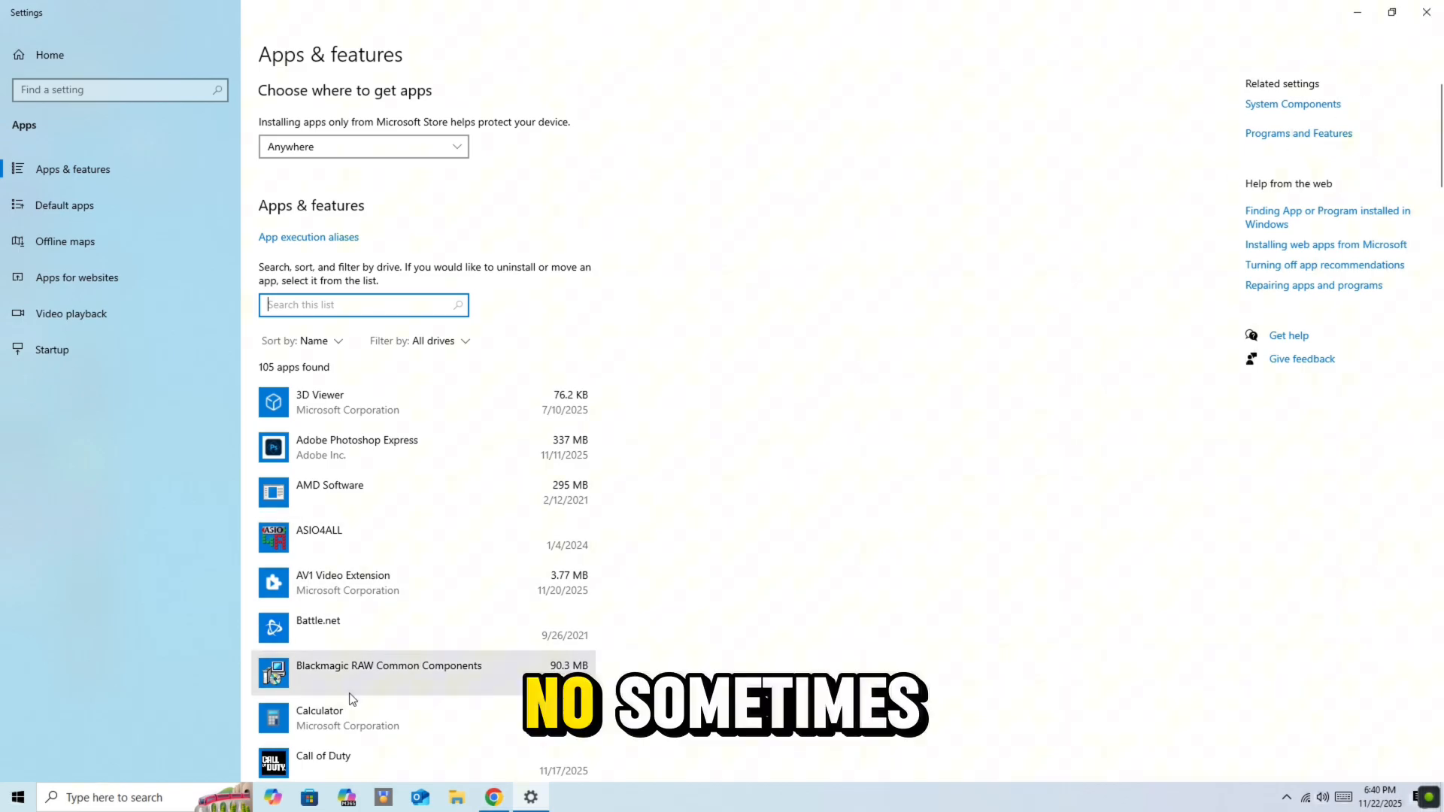
click(143, 798)
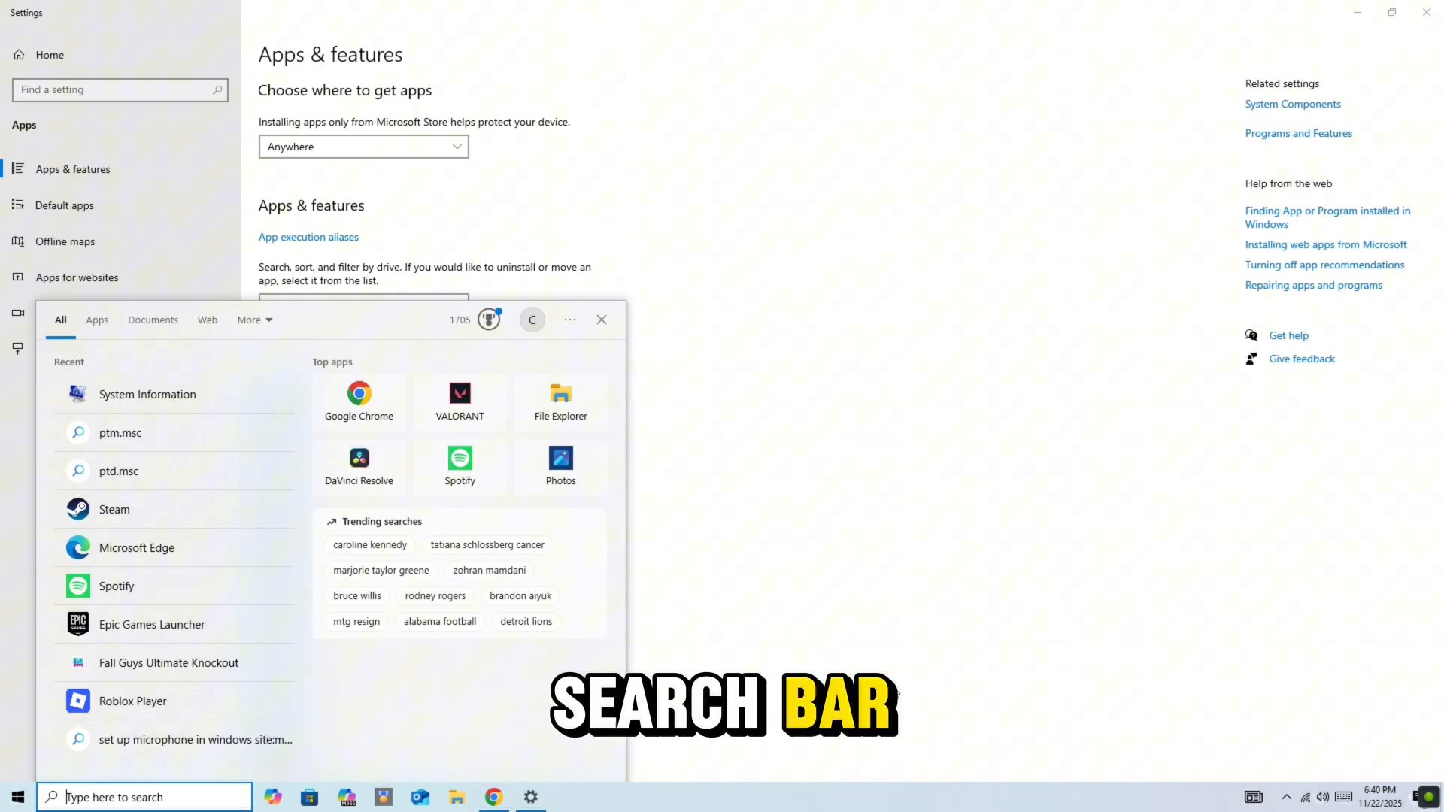
Search Windows for 'run'.
text(run)
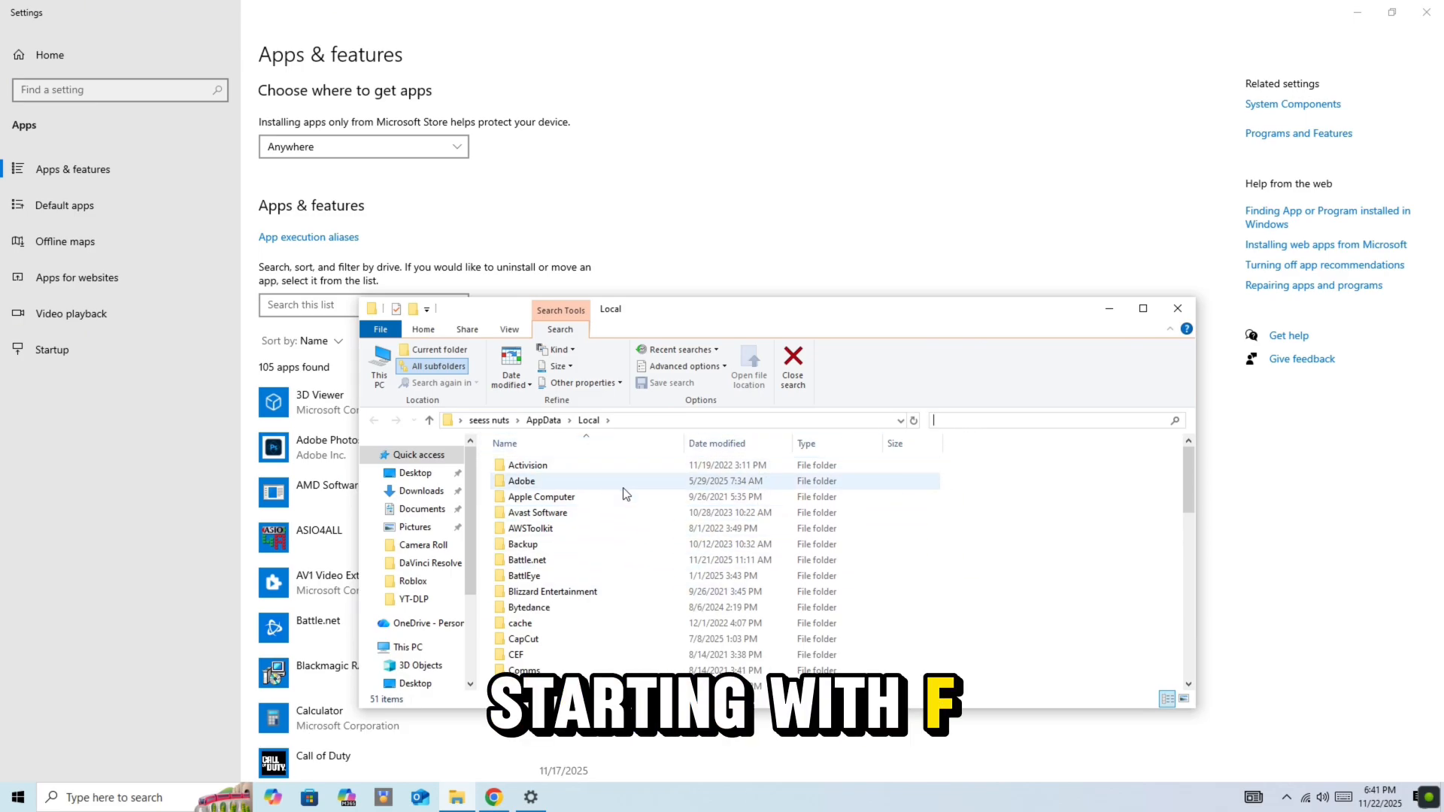
Delete the leftover FACEIT folder from AppData\Local and close the open windows.
click(553, 592)
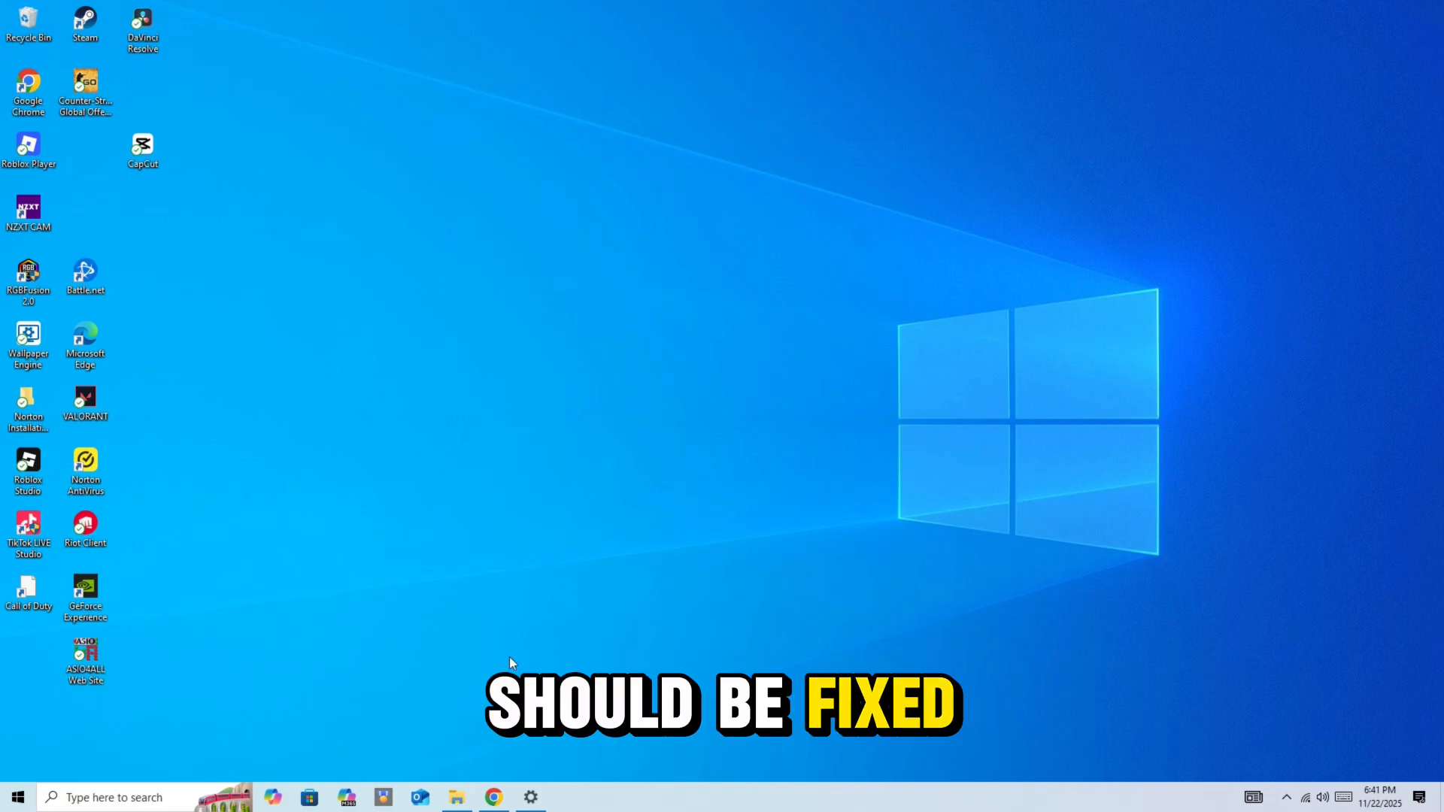
mouse_move(565, 541)
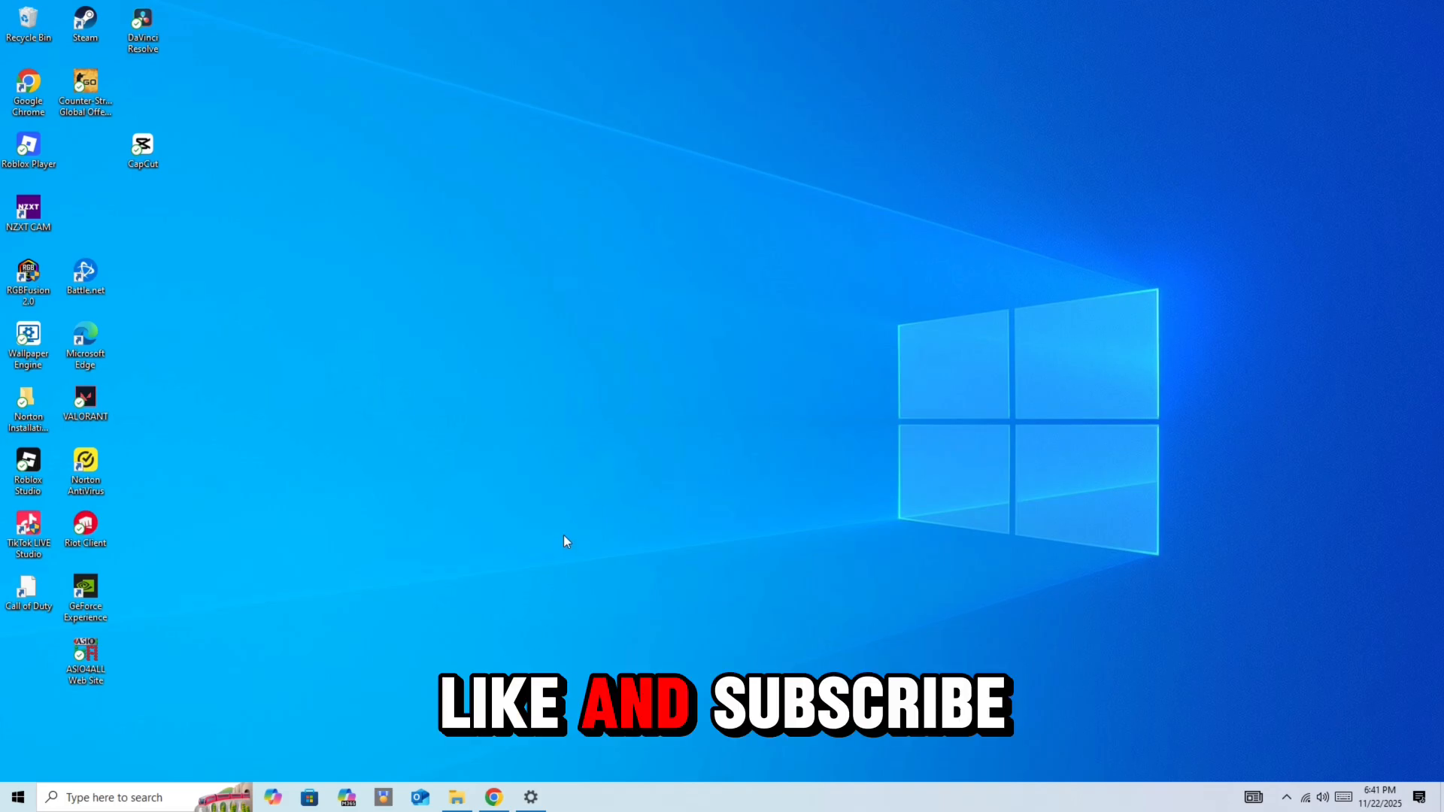